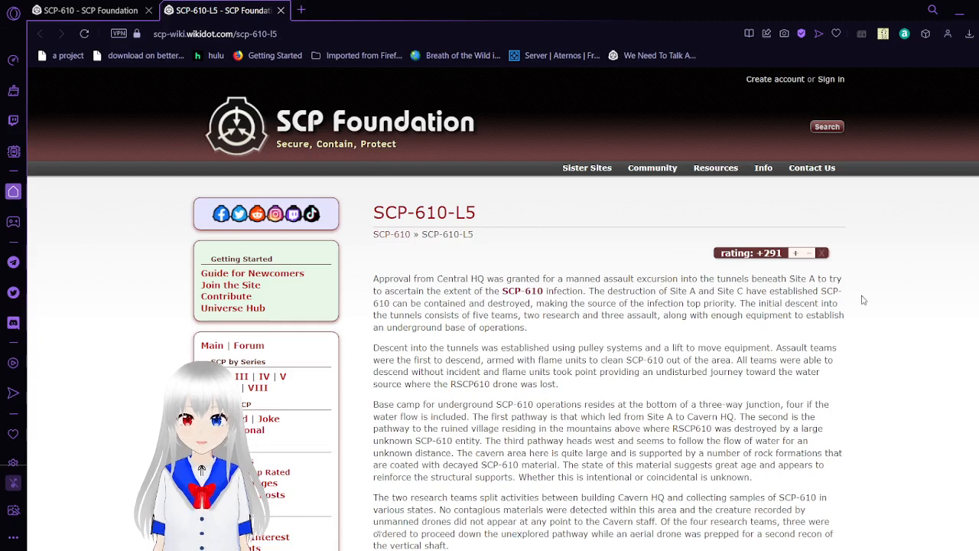
Scroll the SCP-610-L5 log down to the buggy reaching the assault team's encampment
scroll("down", 3)
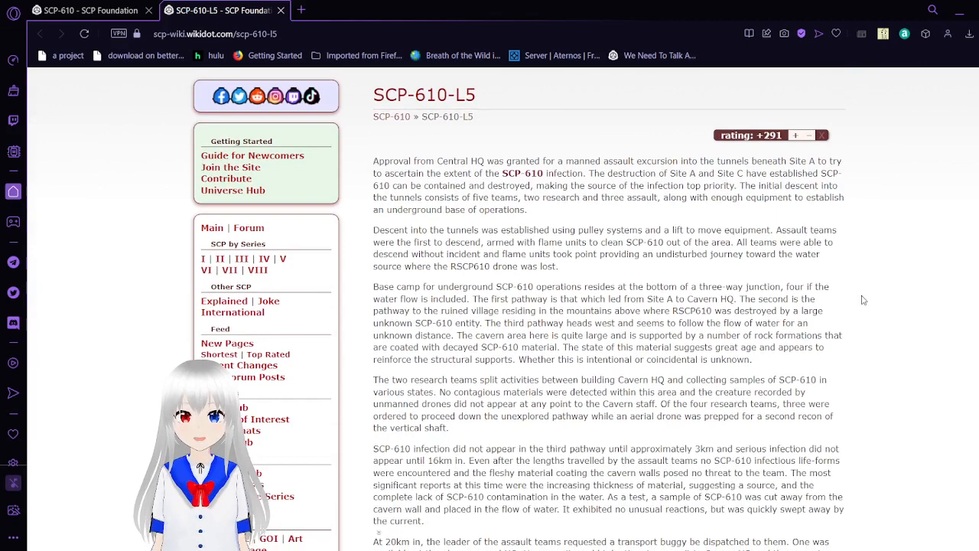
scroll("down", 3)
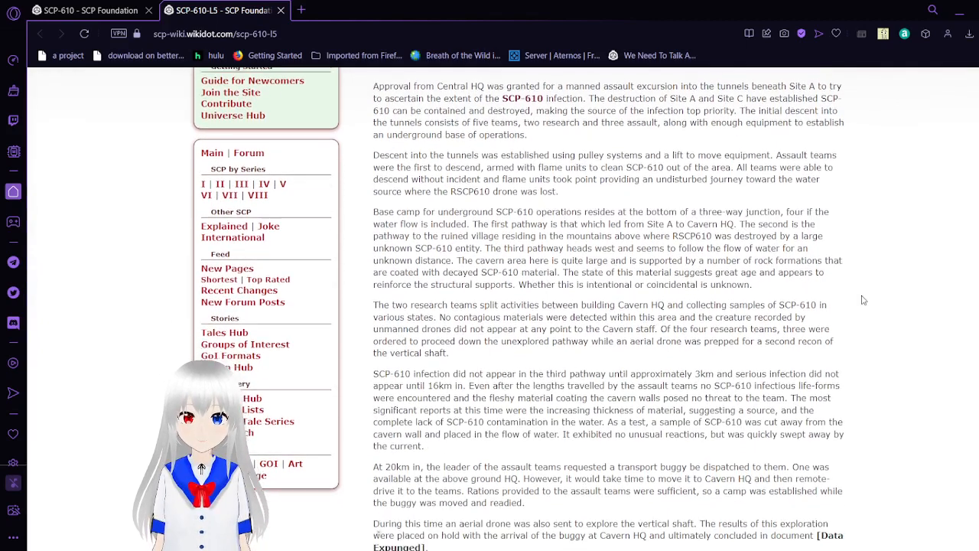
scroll("down", 3)
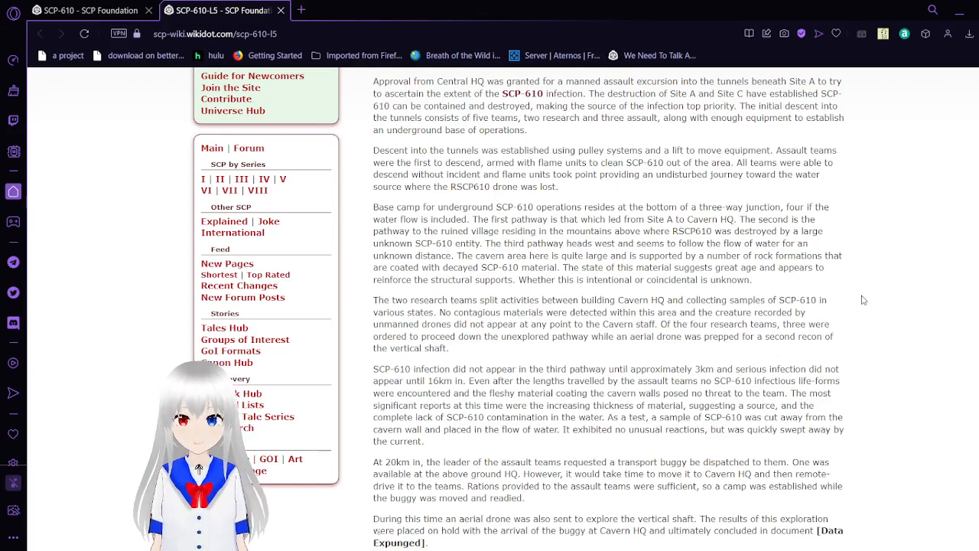
scroll("down", 3)
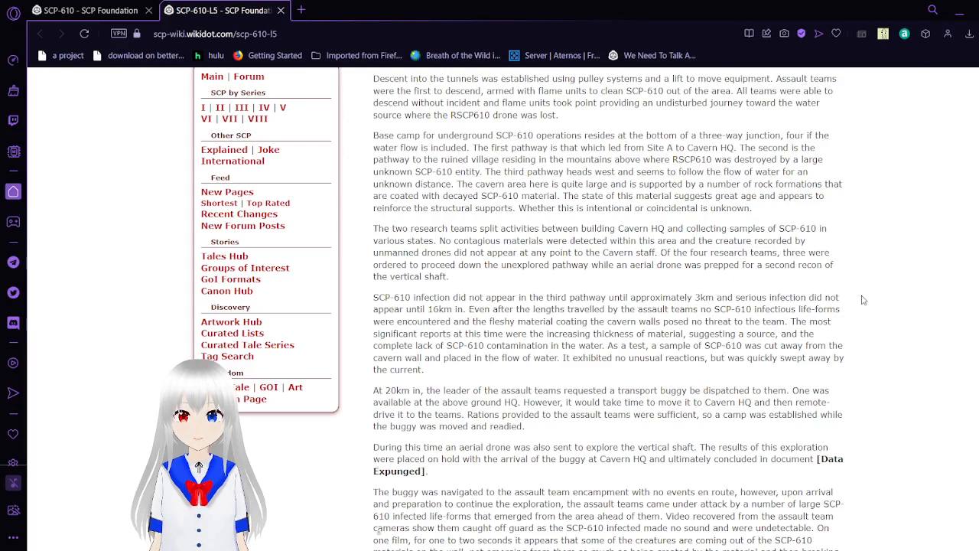
Scroll through the buggy ambush to the paragraph beginning 'No further casualties'
scroll("down", 3)
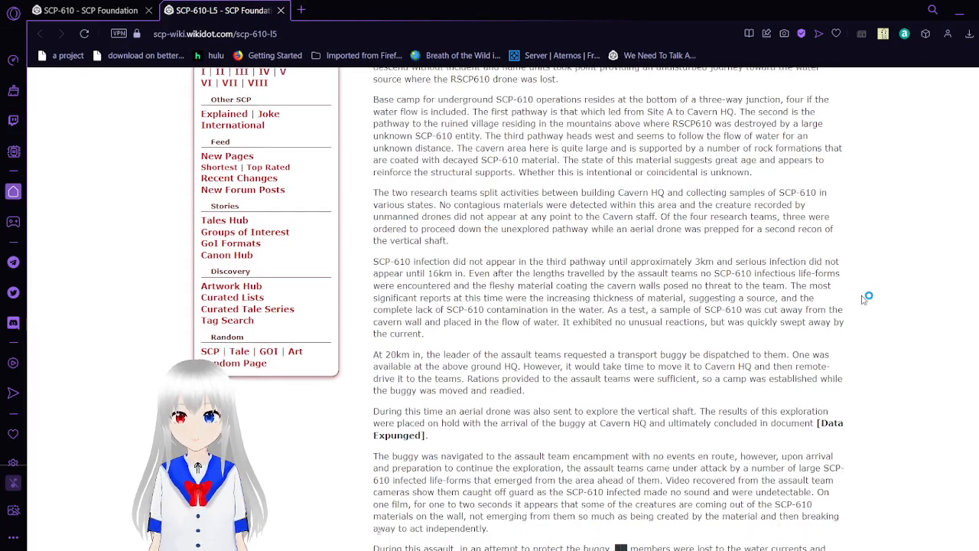
scroll("down", 3)
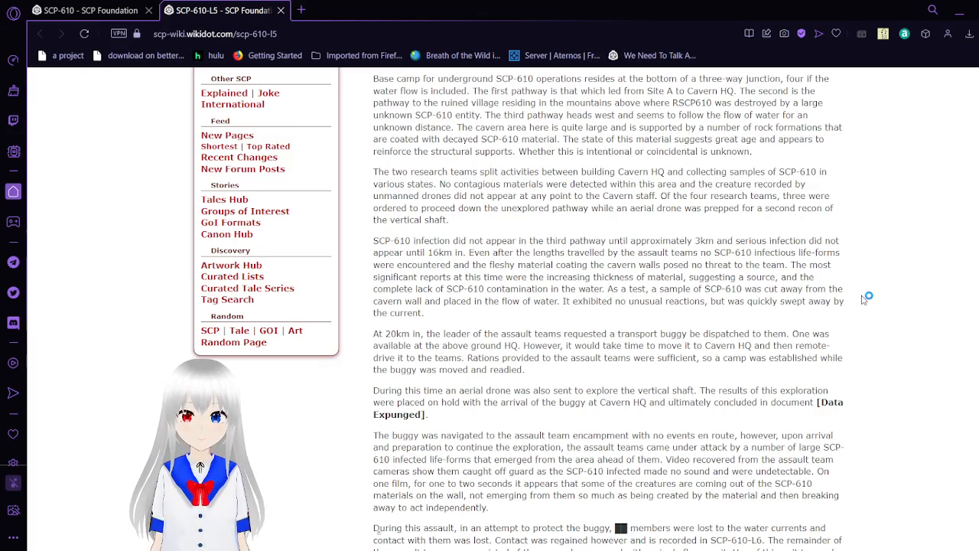
scroll("down", 3)
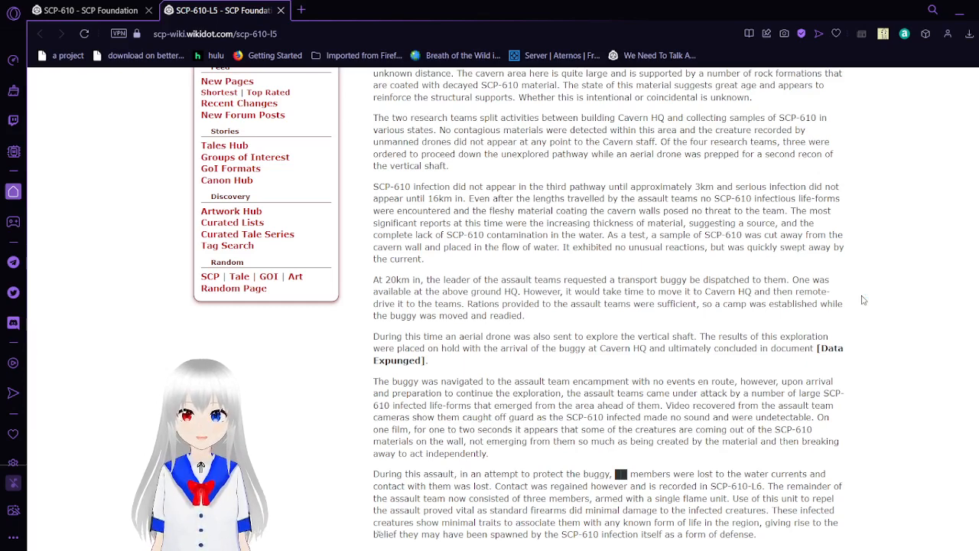
scroll("down", 3)
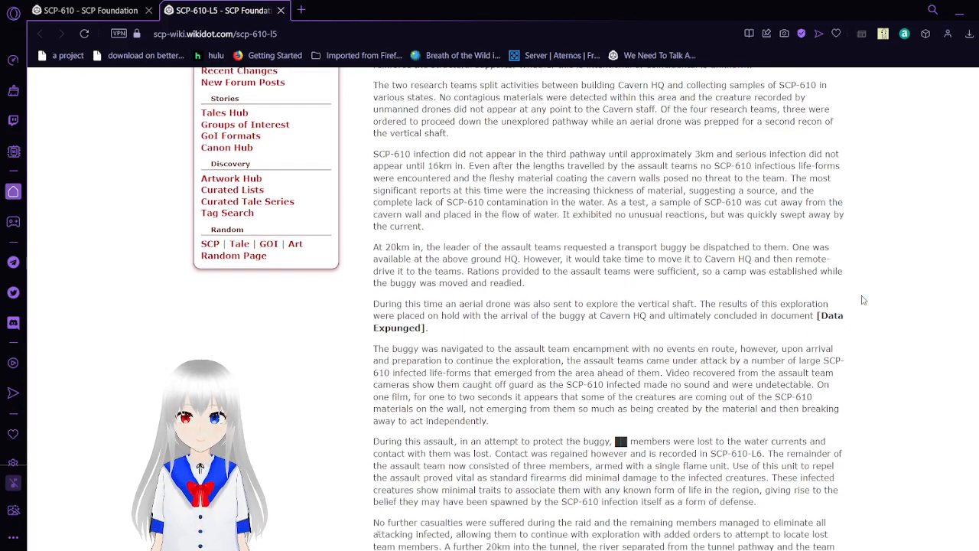
scroll("down", 3)
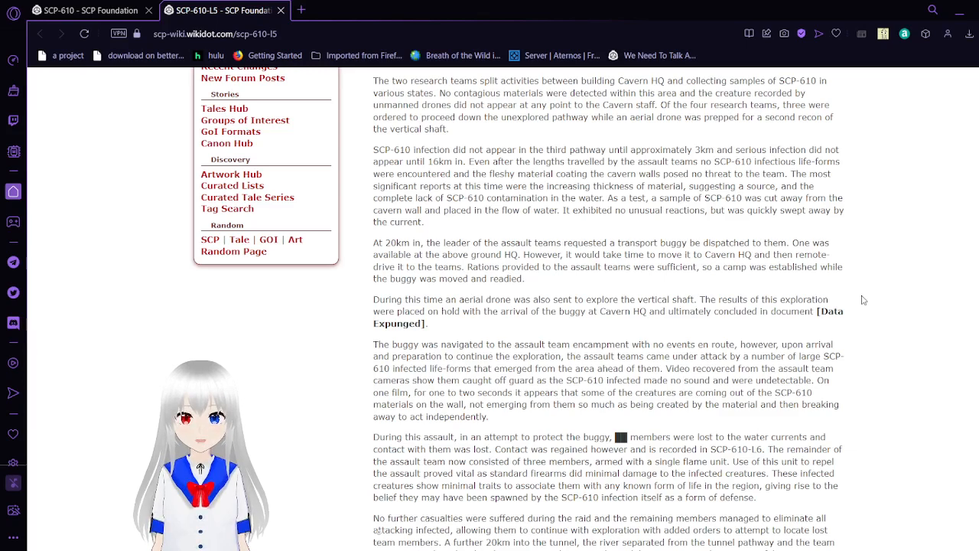
Scroll through the Site B village ruins to the fleshy SCP-610 pool around the structures
scroll("down", 3)
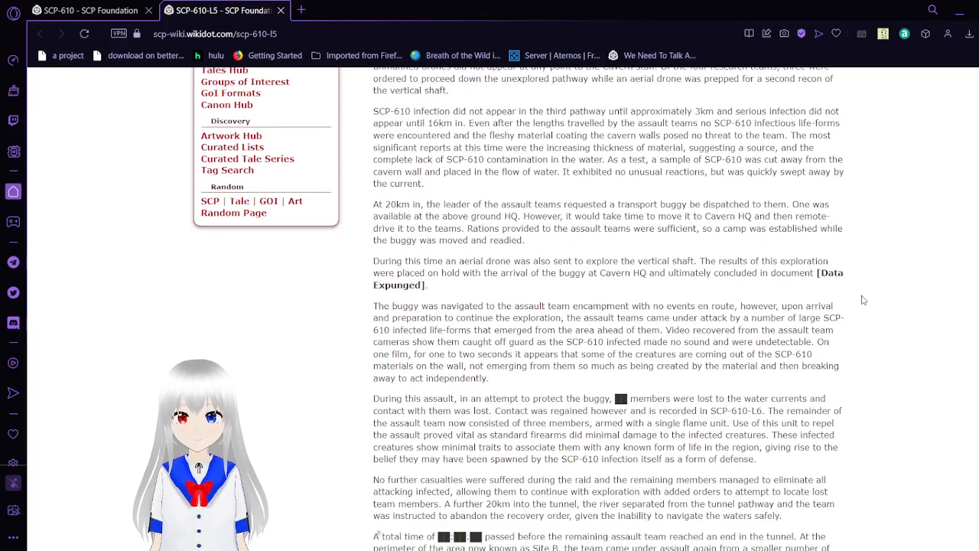
scroll("down", 3)
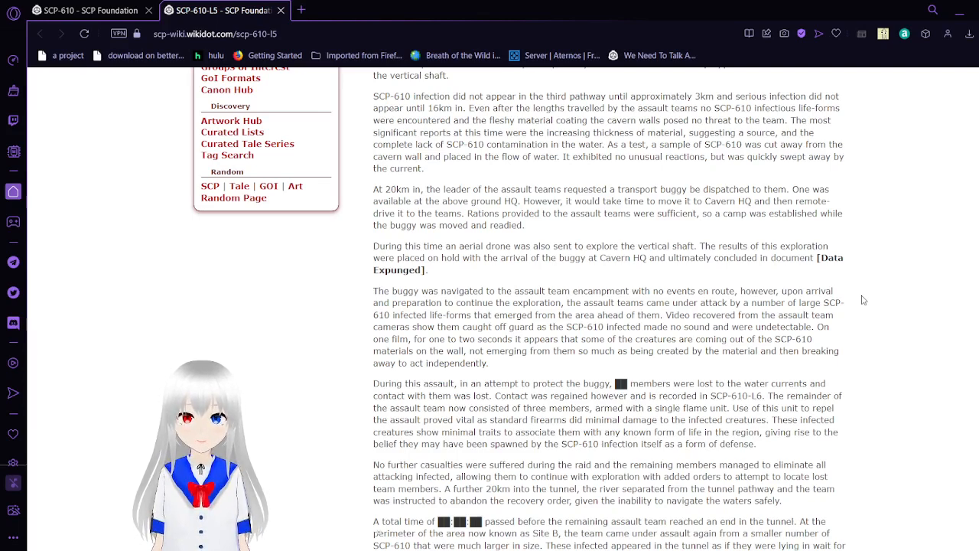
scroll("down", 3)
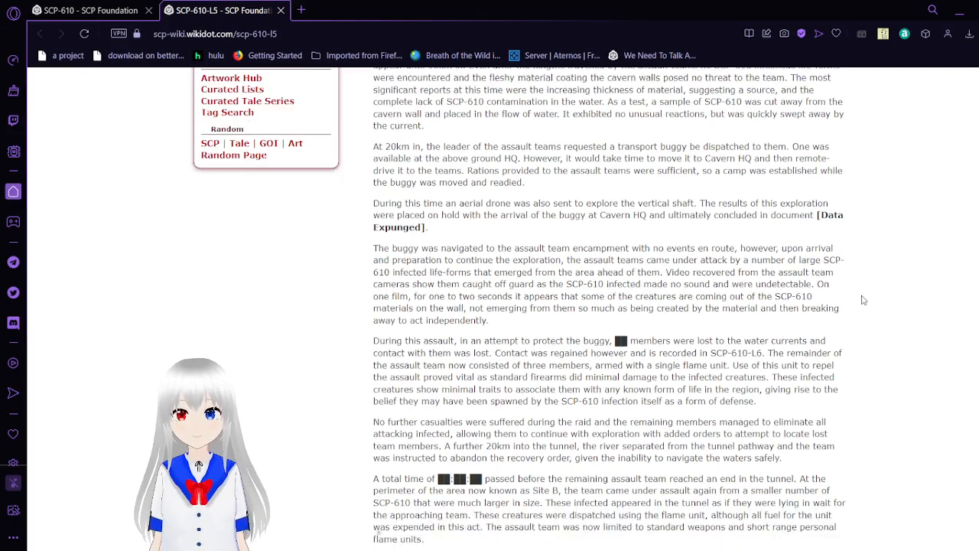
scroll("down", 3)
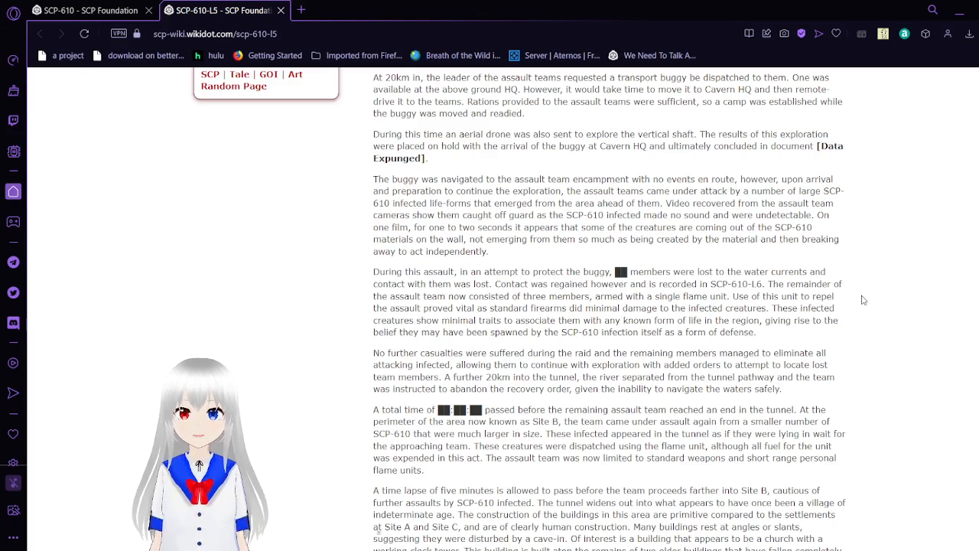
scroll("down", 3)
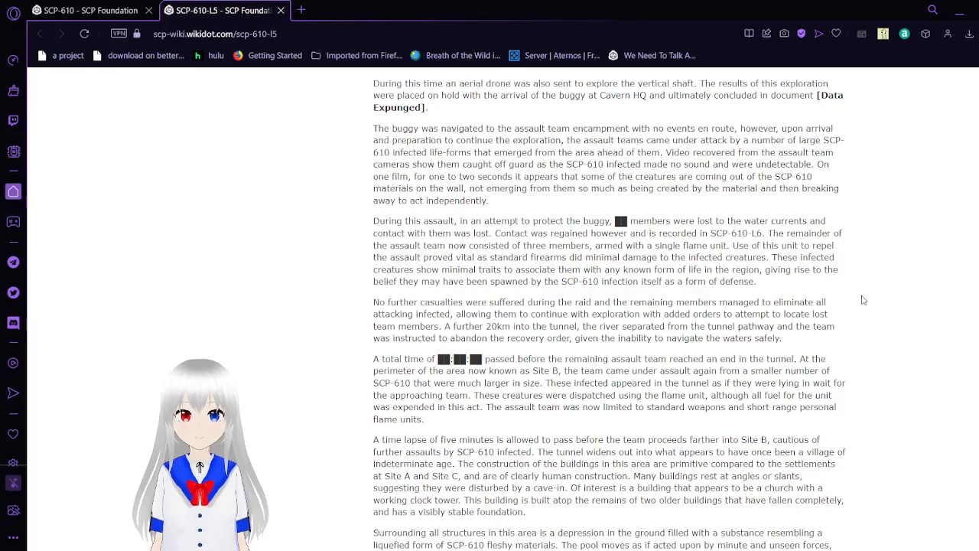
scroll("down", 3)
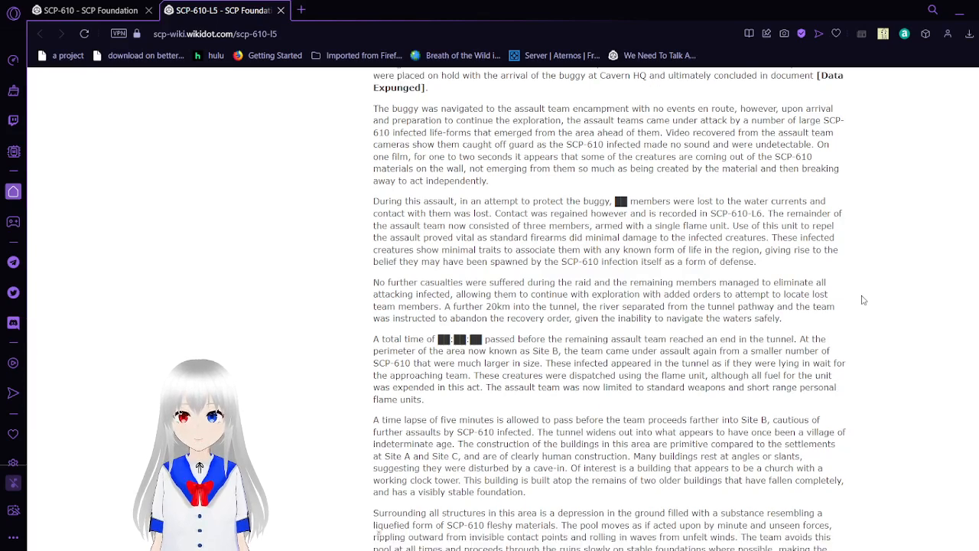
scroll("down", 3)
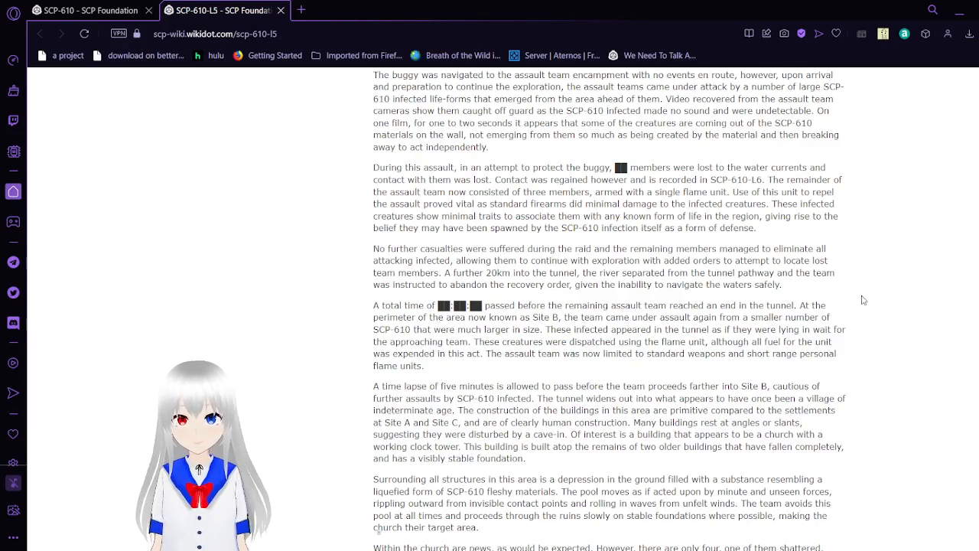
Scroll until the church pews, pulpit hole and tolling bell paragraph is fully visible
scroll("down", 3)
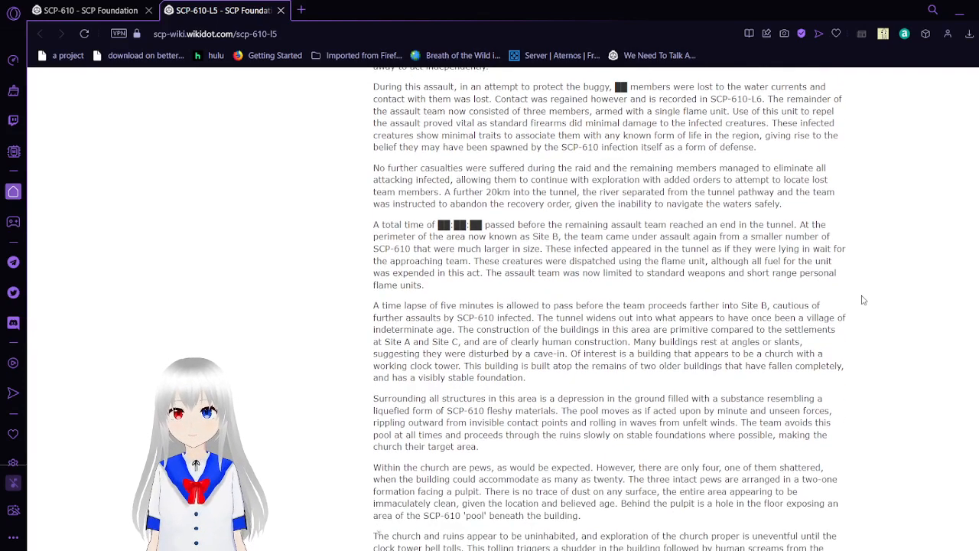
scroll("down", 3)
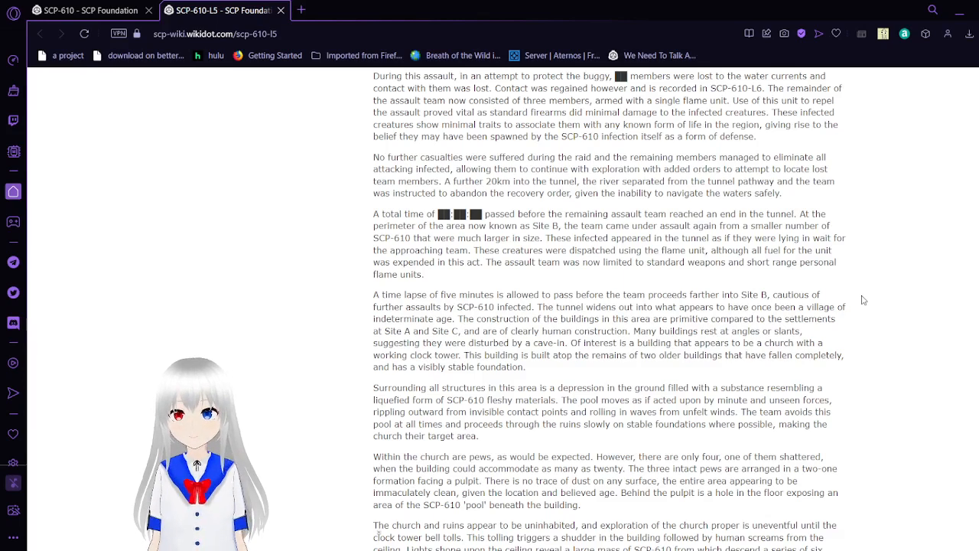
Scroll to the outside-sounds paragraph, candle-lit chandelier and captives on wooden circles
scroll("down", 3)
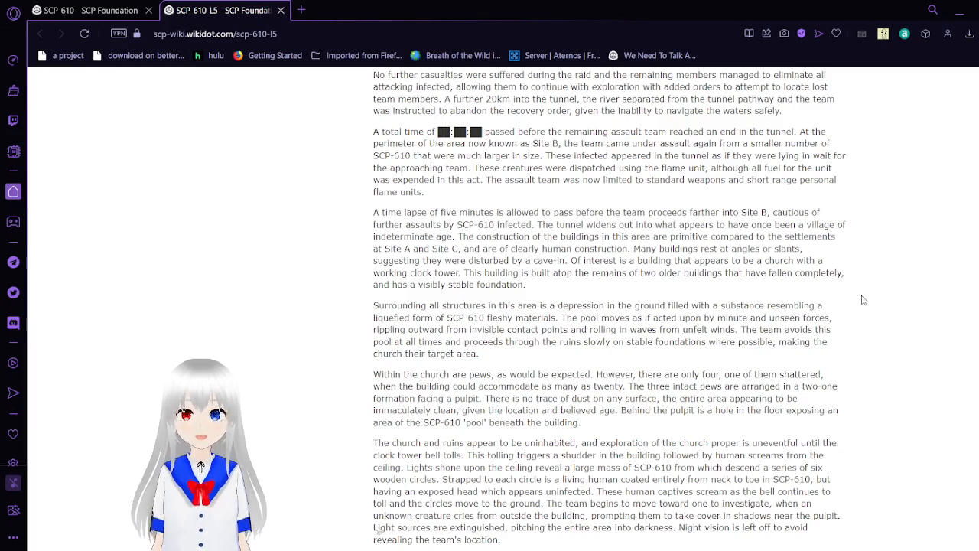
scroll("down", 3)
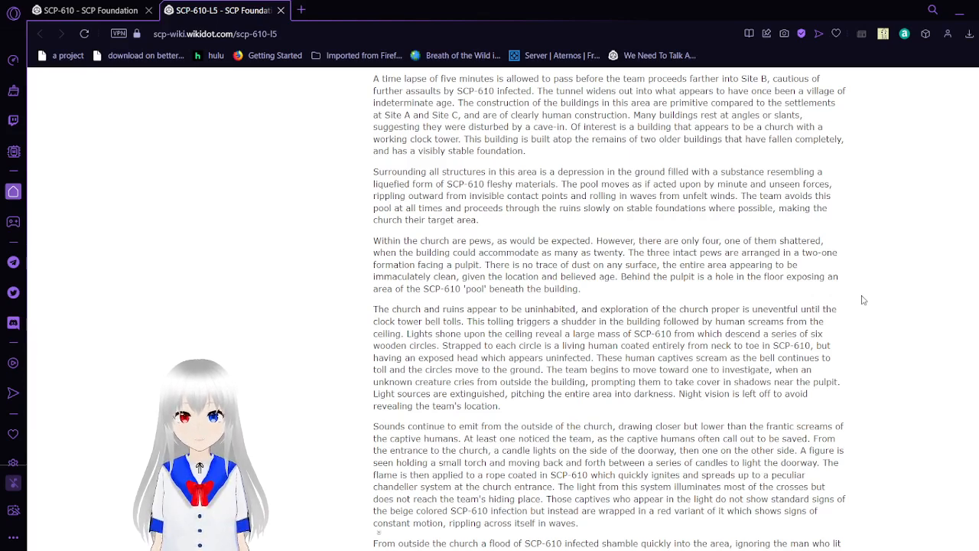
Scroll to the infected flooding the church and the gong sending them to the pews
scroll("down", 3)
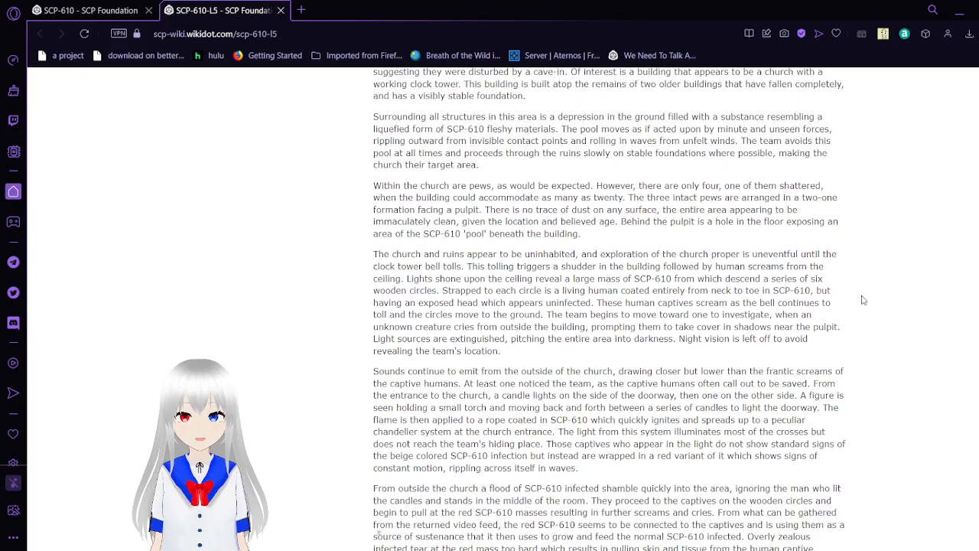
scroll("down", 3)
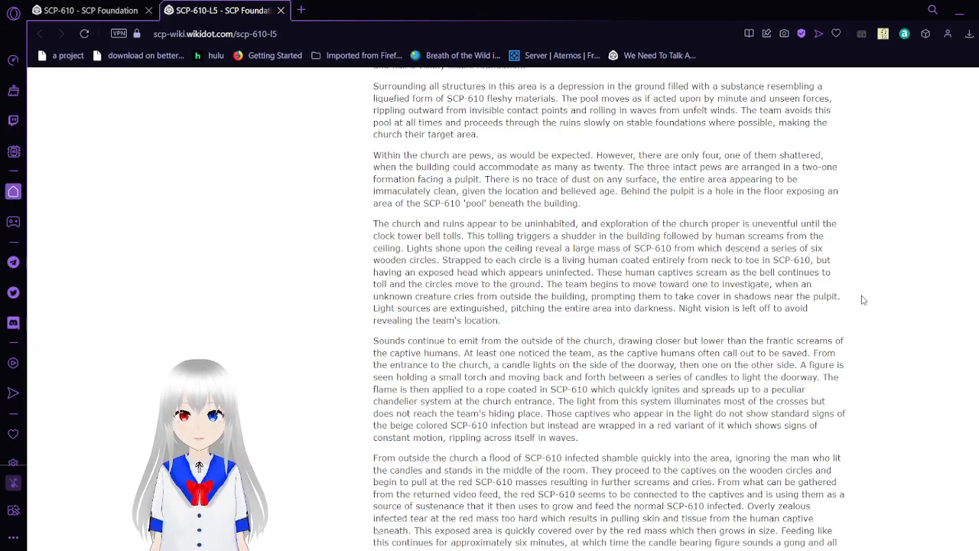
scroll("down", 3)
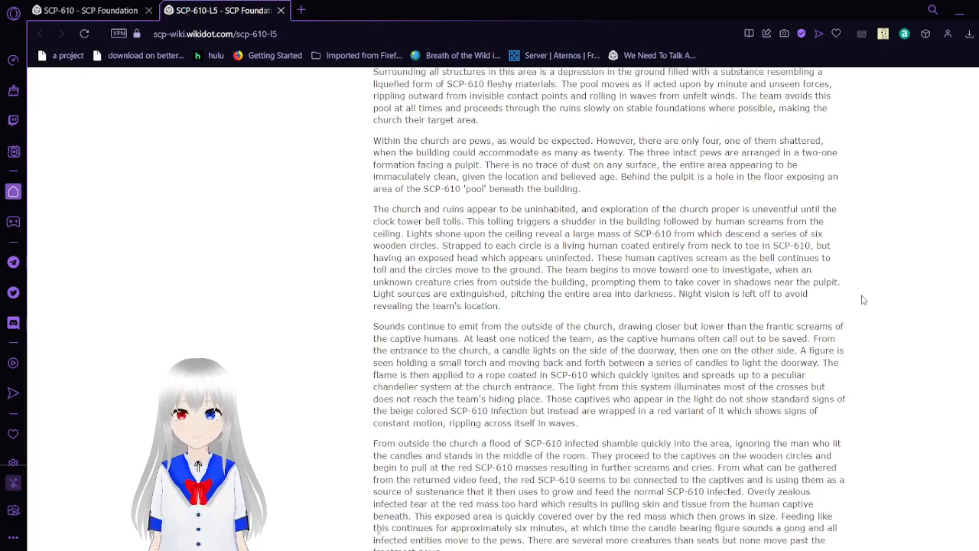
Scroll to the gong figure collapsing and the flesh pillar rising from the pulpit hole
scroll("down", 3)
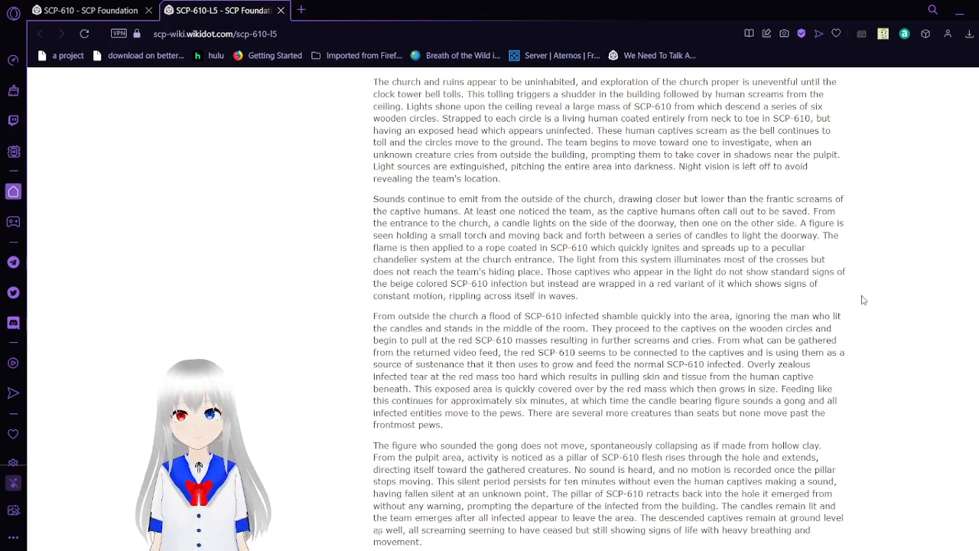
Scroll through the failing camera feeds and scythe figure to the SCP-610-L6 reference
scroll("down", 3)
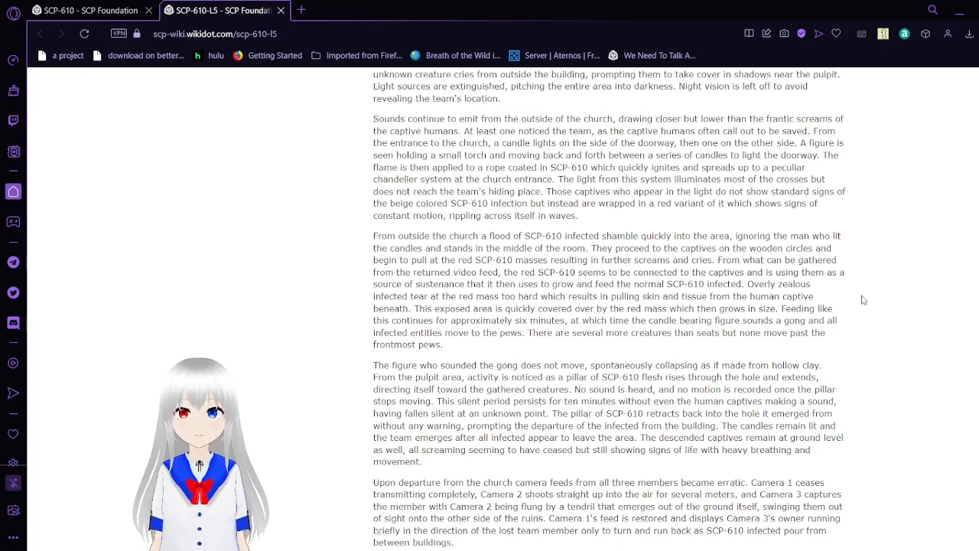
scroll("down", 3)
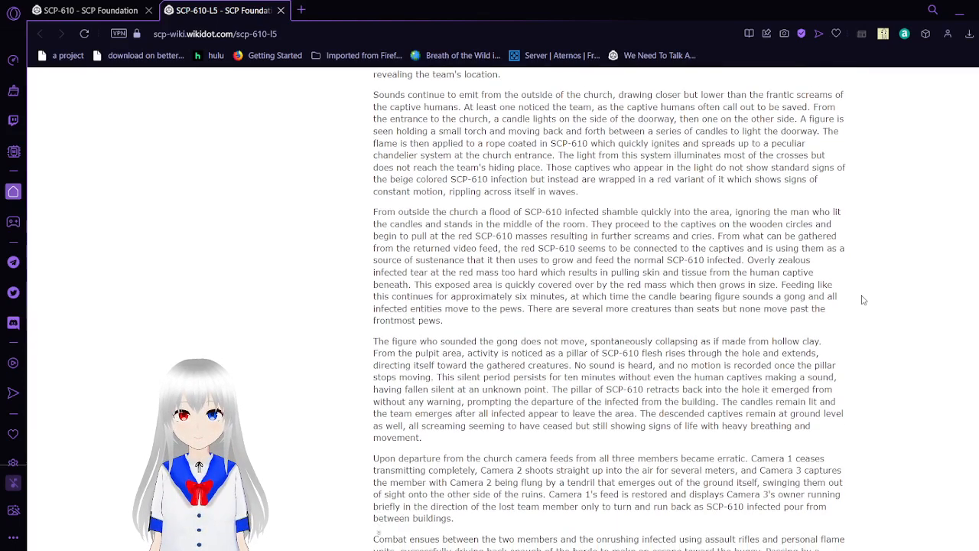
scroll("down", 3)
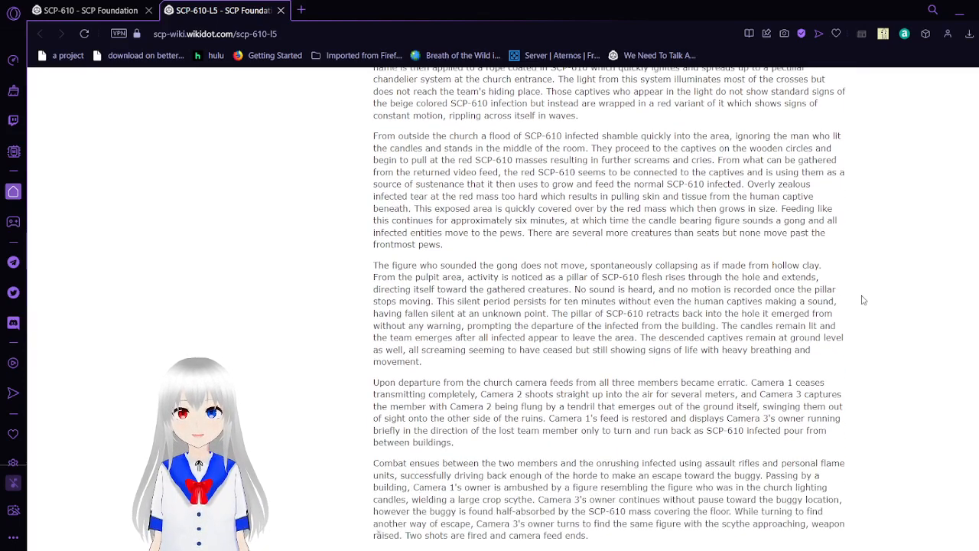
scroll("down", 3)
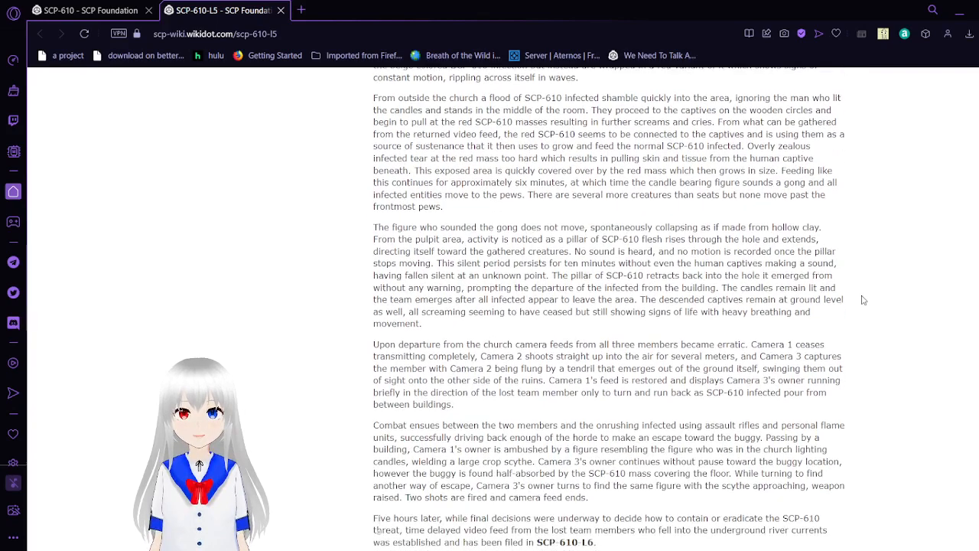
scroll("down", 3)
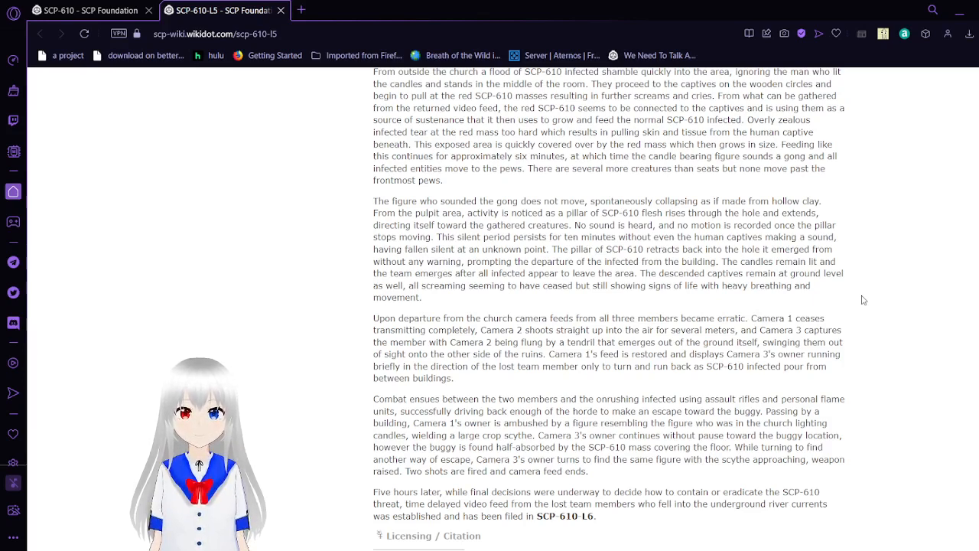
Scroll past the log to the tags, page revision bar and licensing notice
scroll("down", 3)
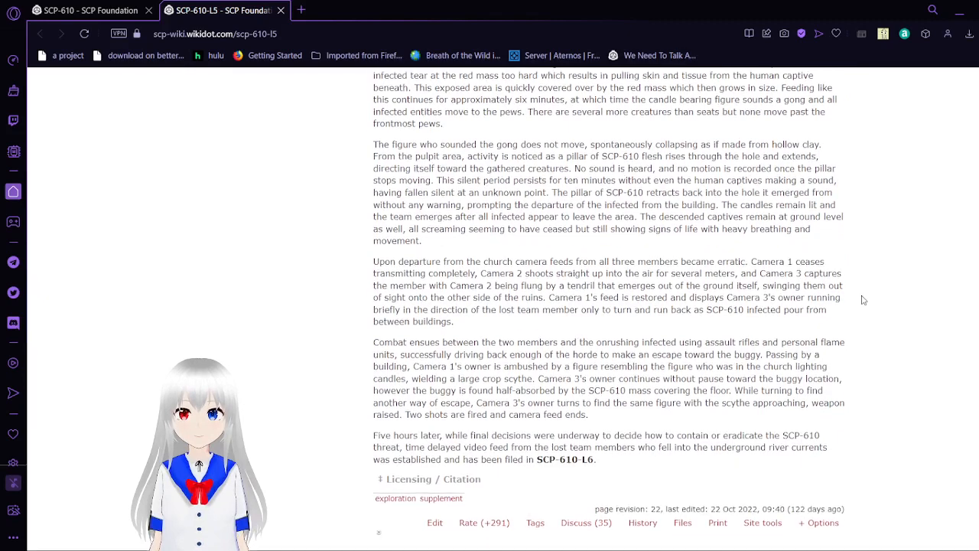
scroll("down", 3)
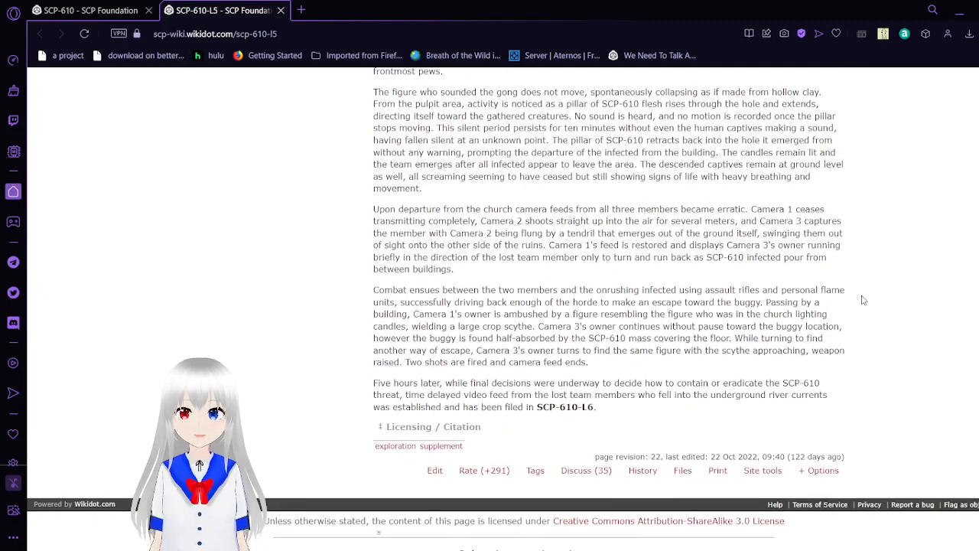
scroll("down", 3)
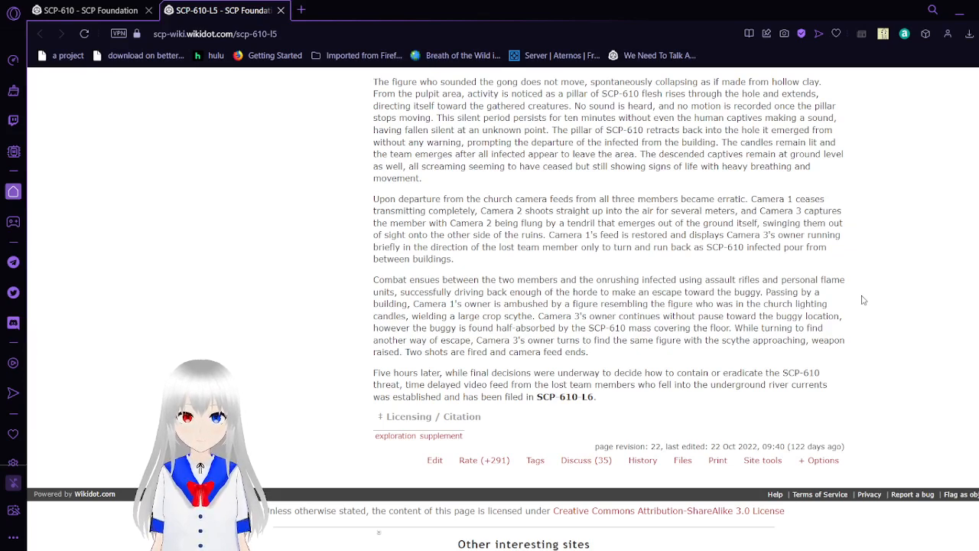
Scroll to the page bottom showing the 'Other interesting sites' list
scroll("down", 3)
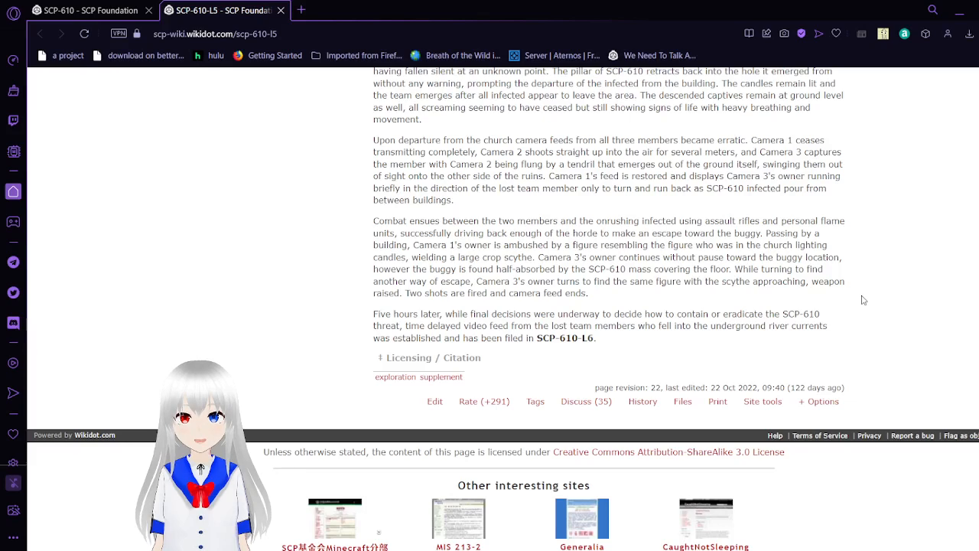
scroll("down", 3)
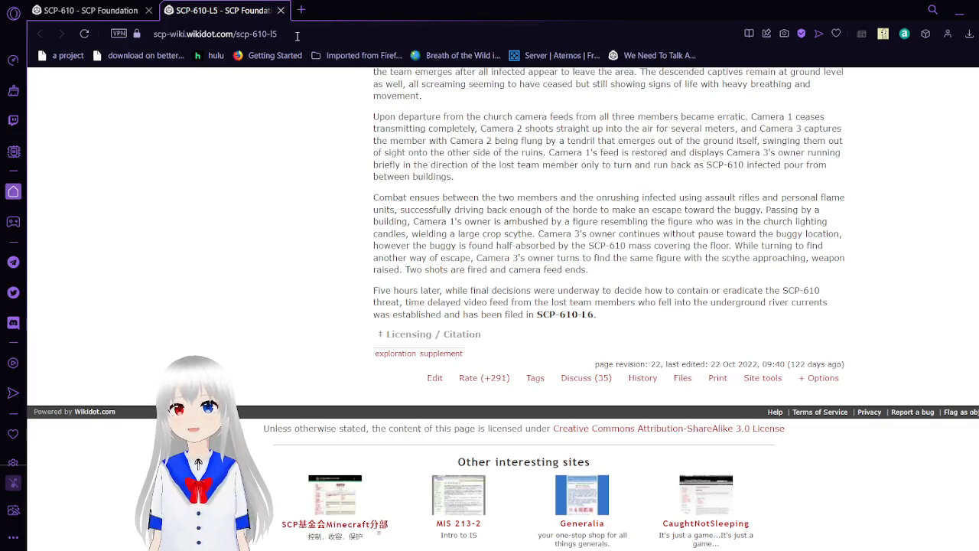
Close the SCP-610-L5 log tab to return to the SCP-610 Field Logs list
left_click(215, 34)
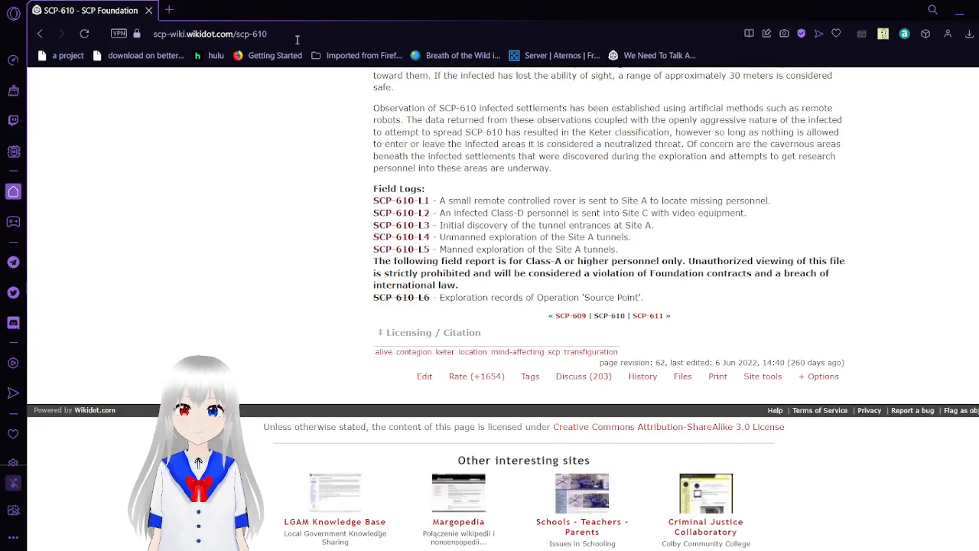
mouse_move(807, 286)
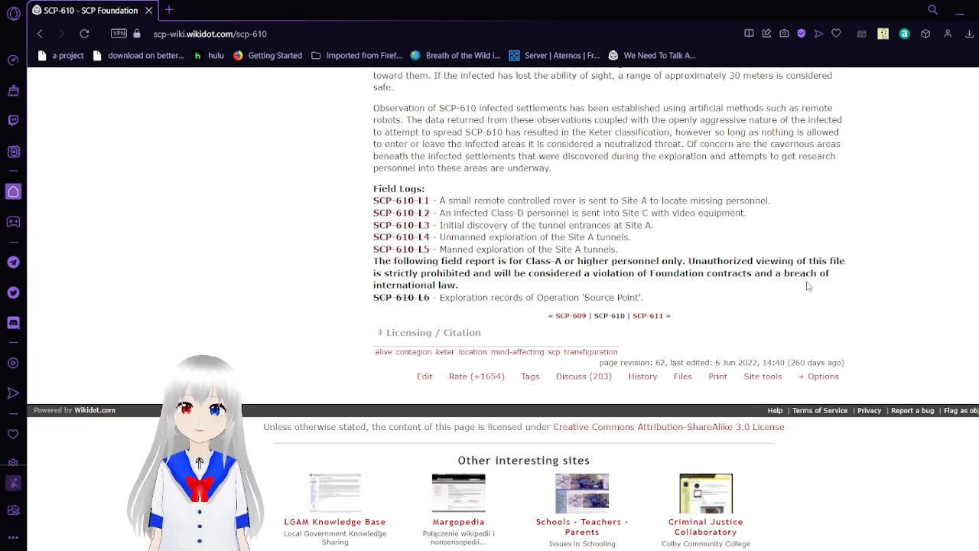